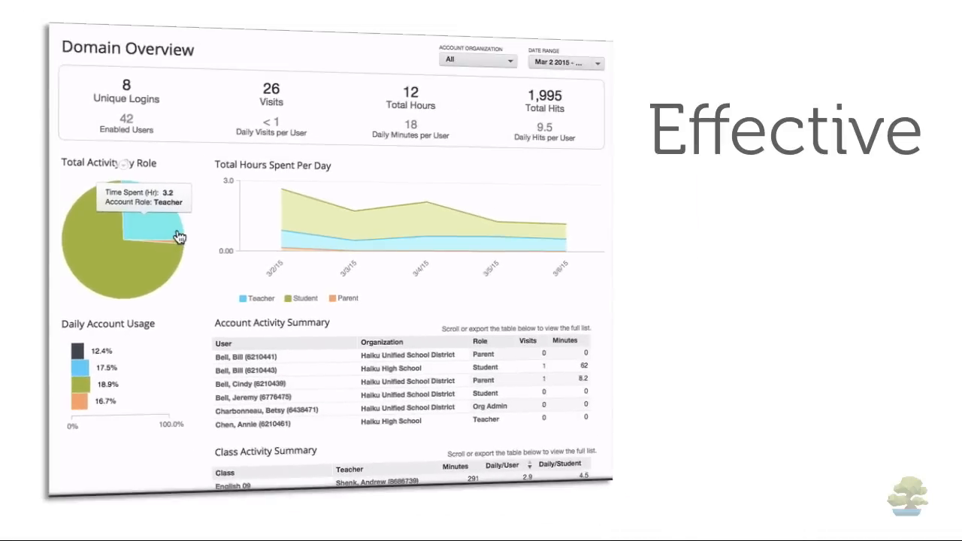
Switch to the View by Account tab to show visits, hours and recent class activity.
click(349, 57)
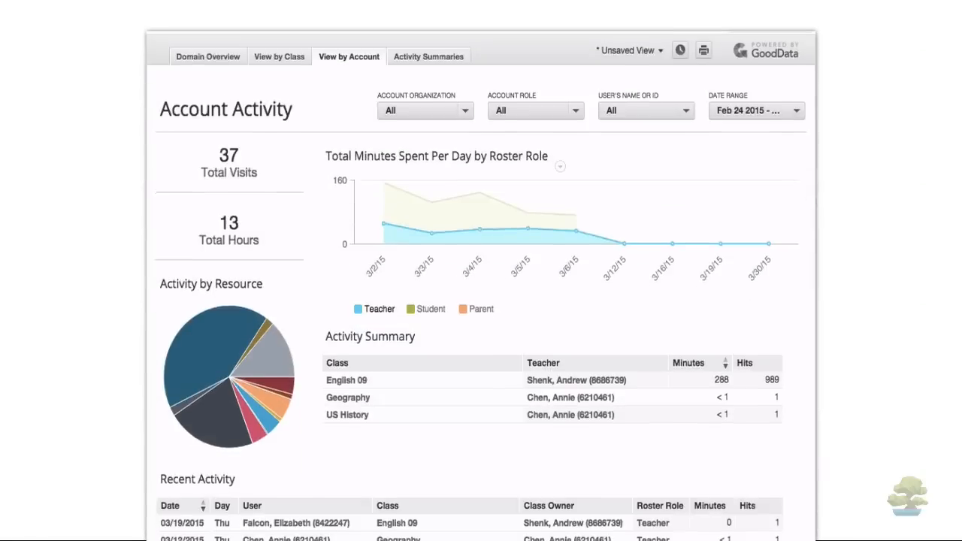